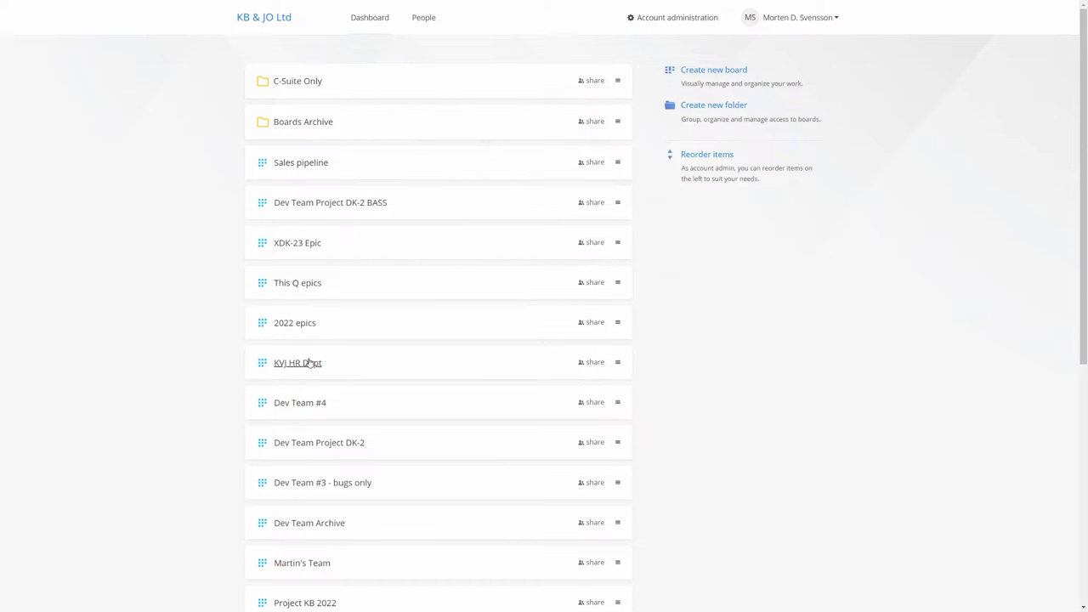
# Step: Enter the KVJ HR Dept board and briefly show, then hide, the boards list
pyautogui.click(297, 362)
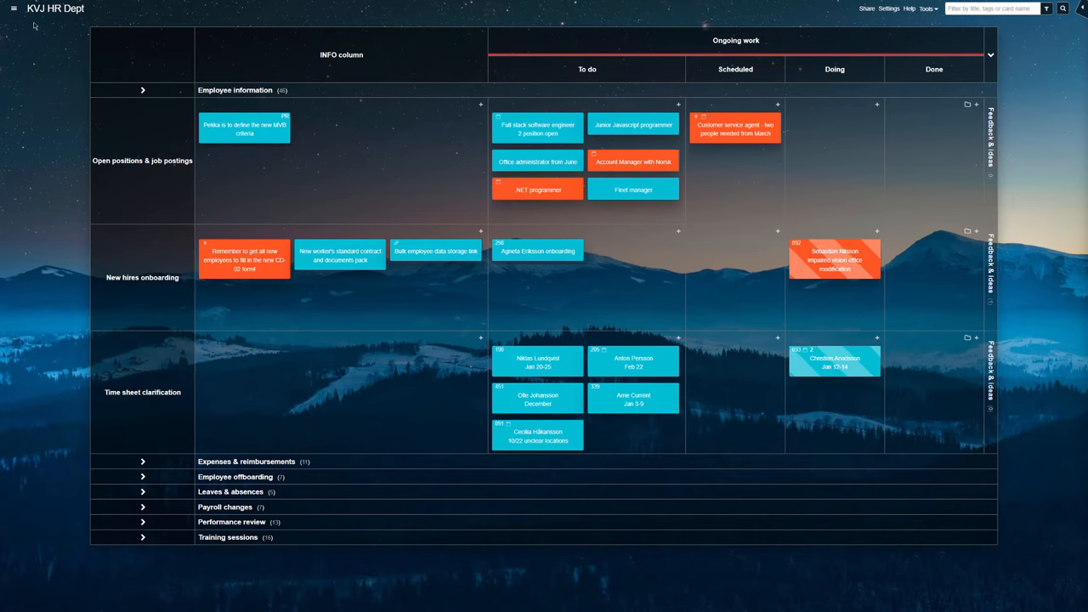
pyautogui.click(14, 9)
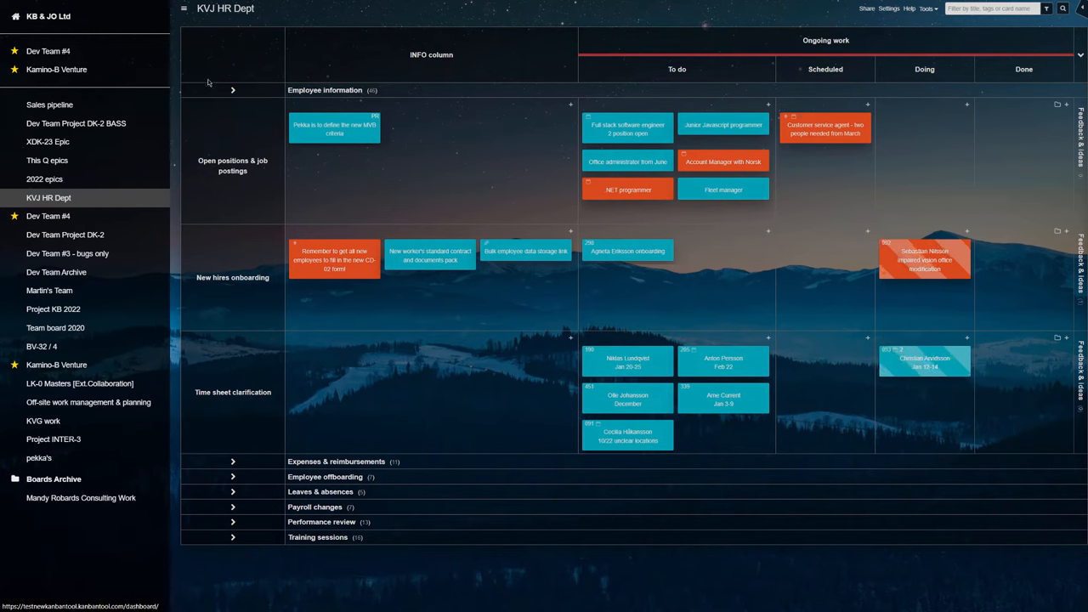
pyautogui.click(183, 8)
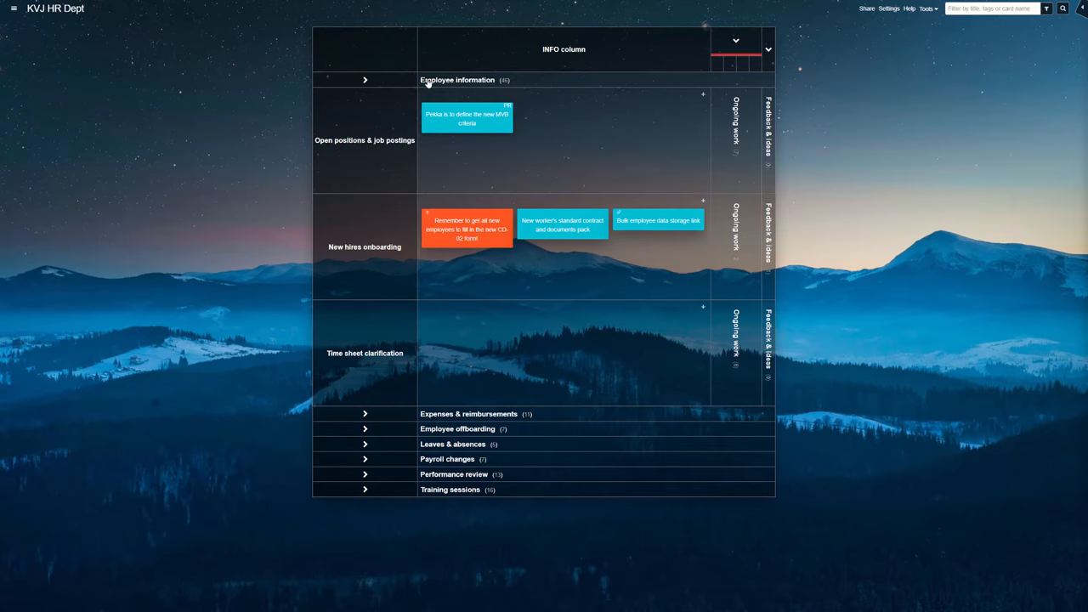
# Step: Expand the Employee information swimlane and collapse the INFO column to a narrow strip
pyautogui.click(365, 80)
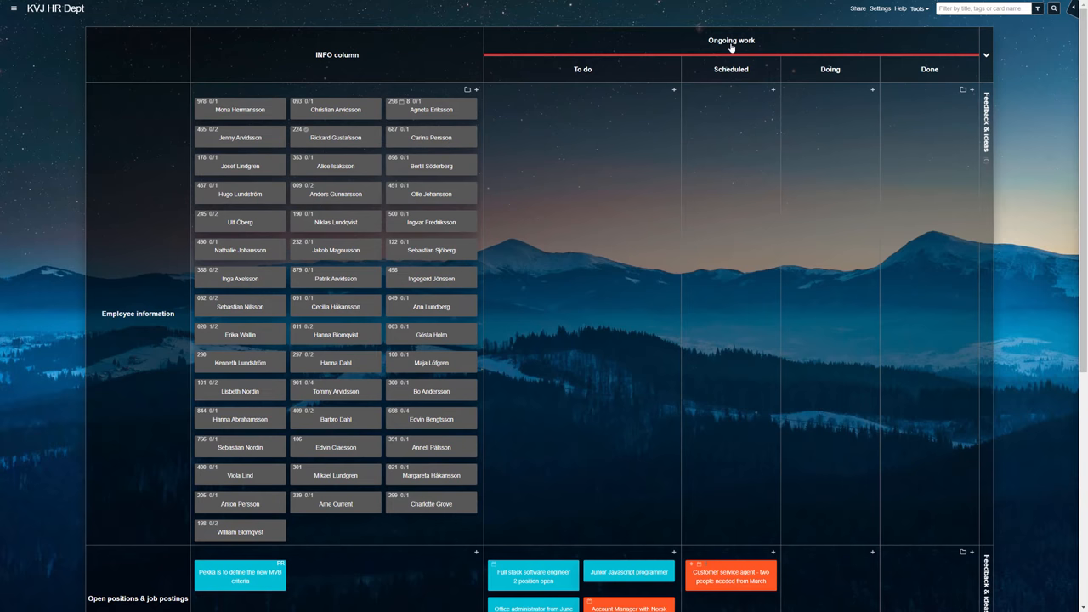
pyautogui.moveTo(146, 141)
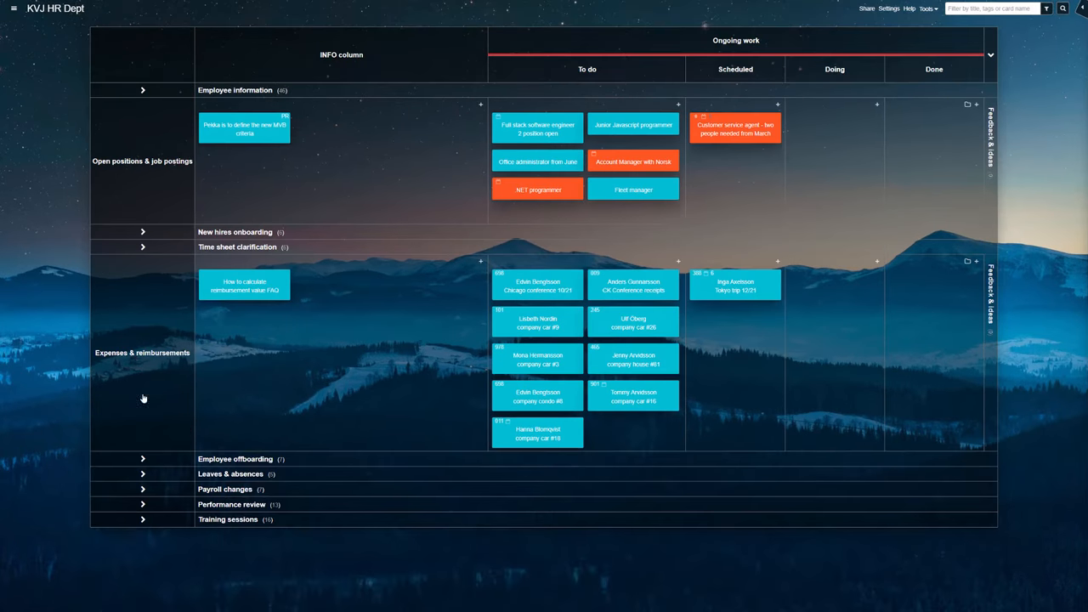
pyautogui.moveTo(551, 54)
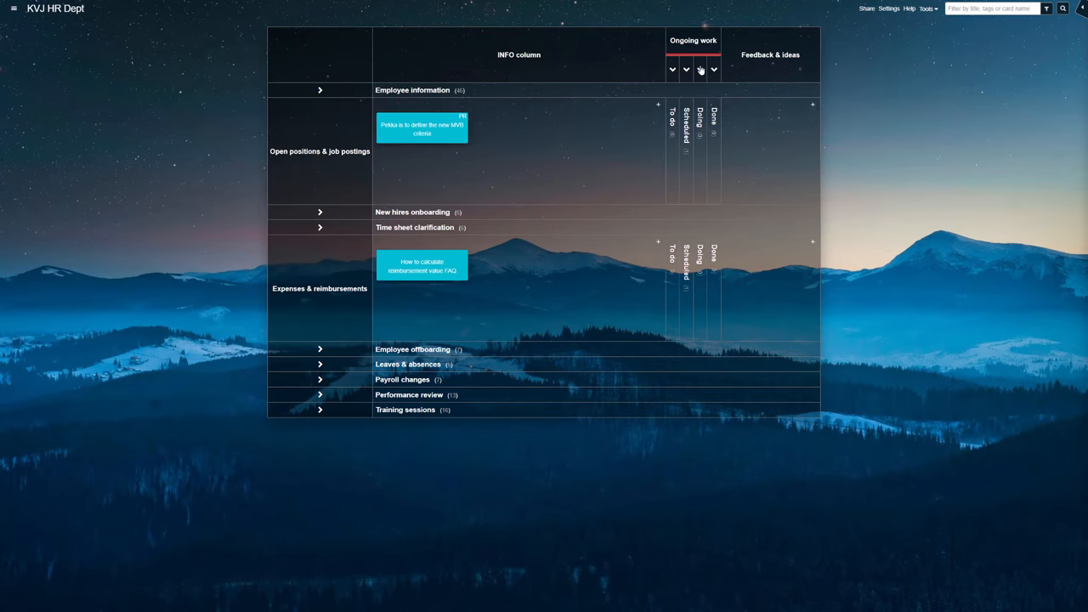
pyautogui.click(320, 212)
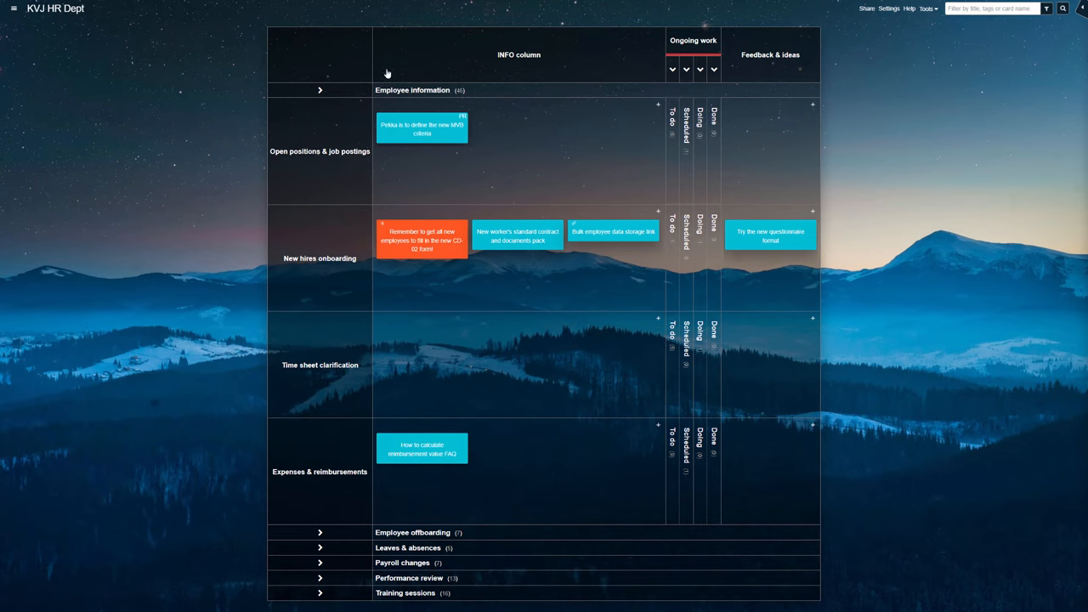
pyautogui.moveTo(521, 64)
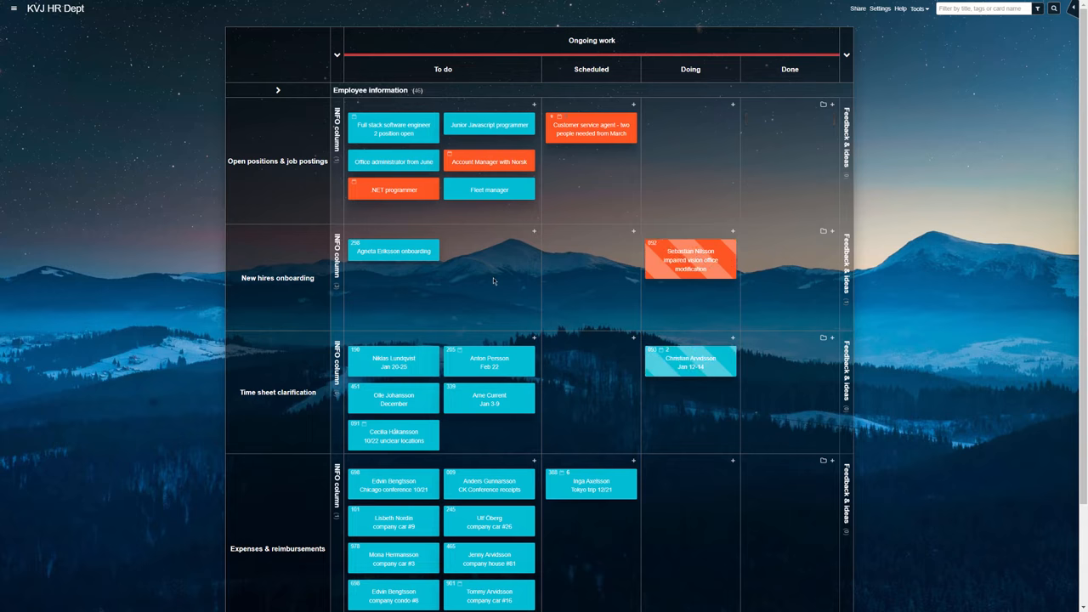
# Step: Expand INFO again and leave only Payroll changes and Performance review swimlanes expanded
pyautogui.click(277, 89)
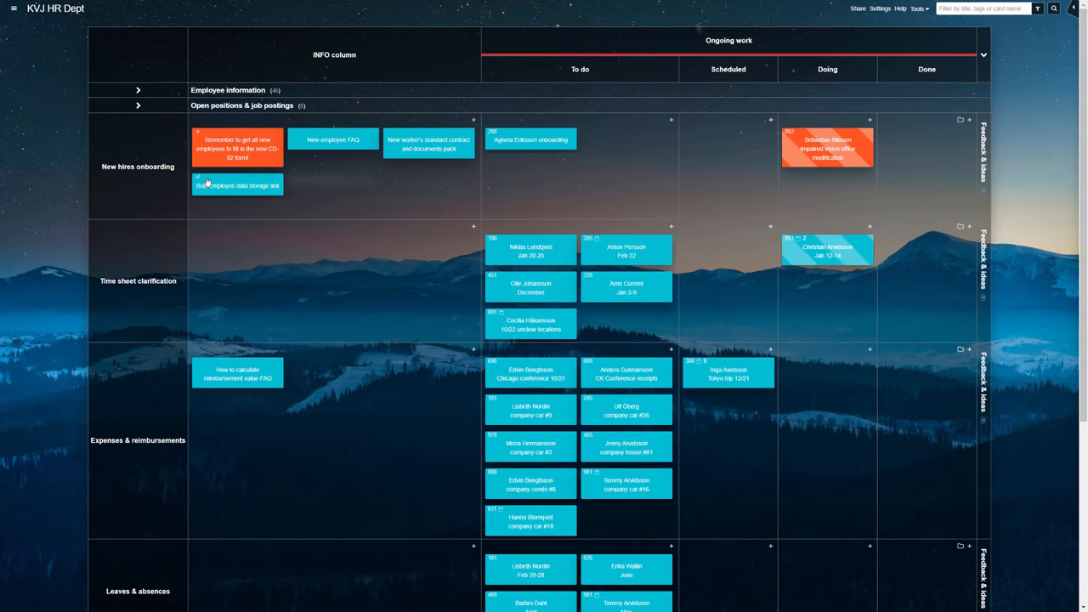
pyautogui.click(670, 119)
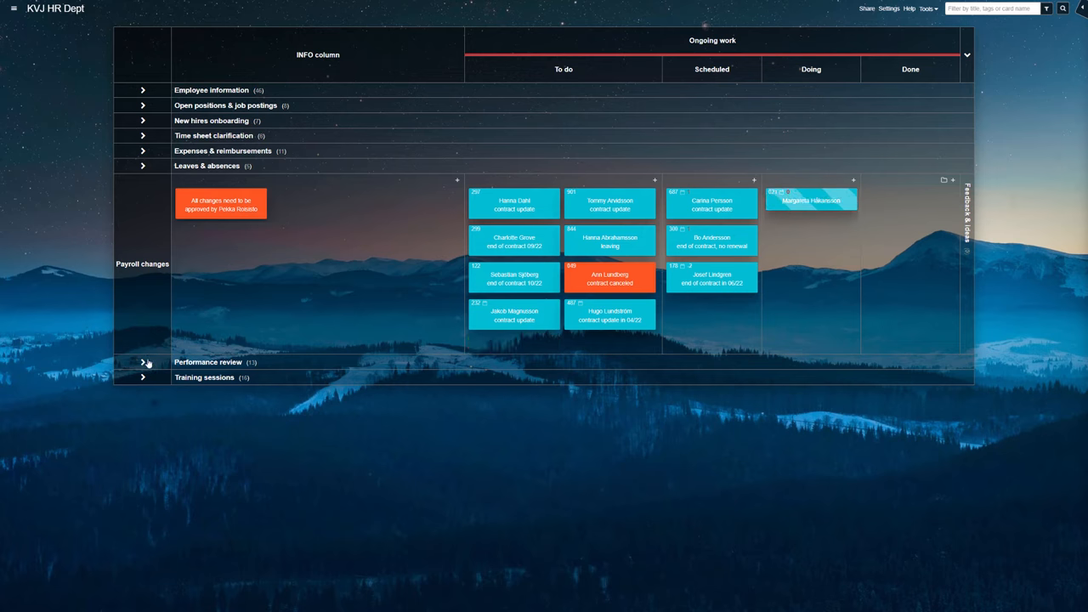
pyautogui.click(142, 362)
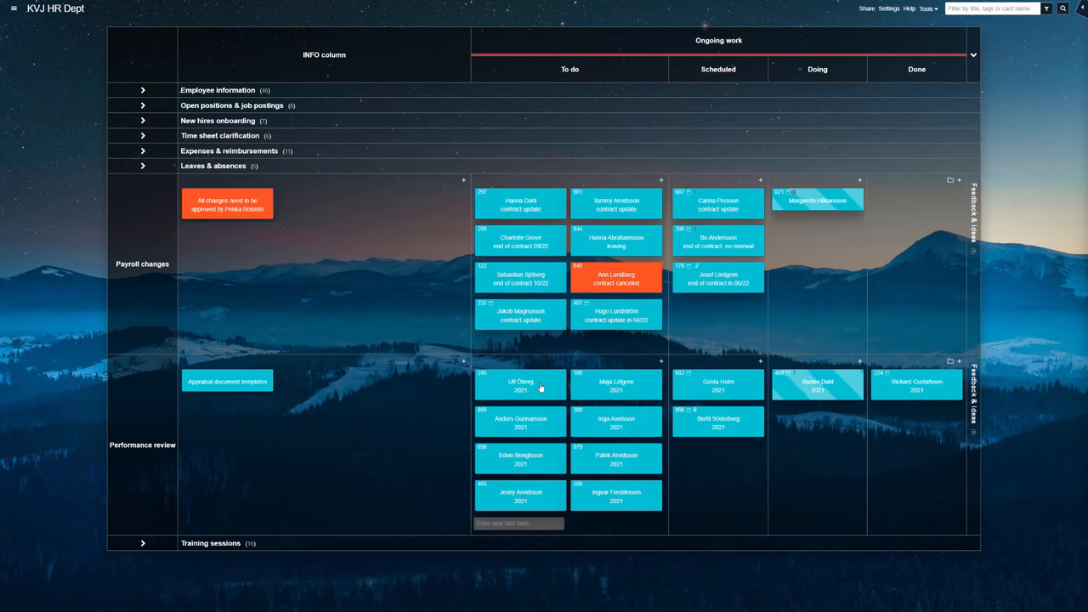
pyautogui.rightClick(520, 385)
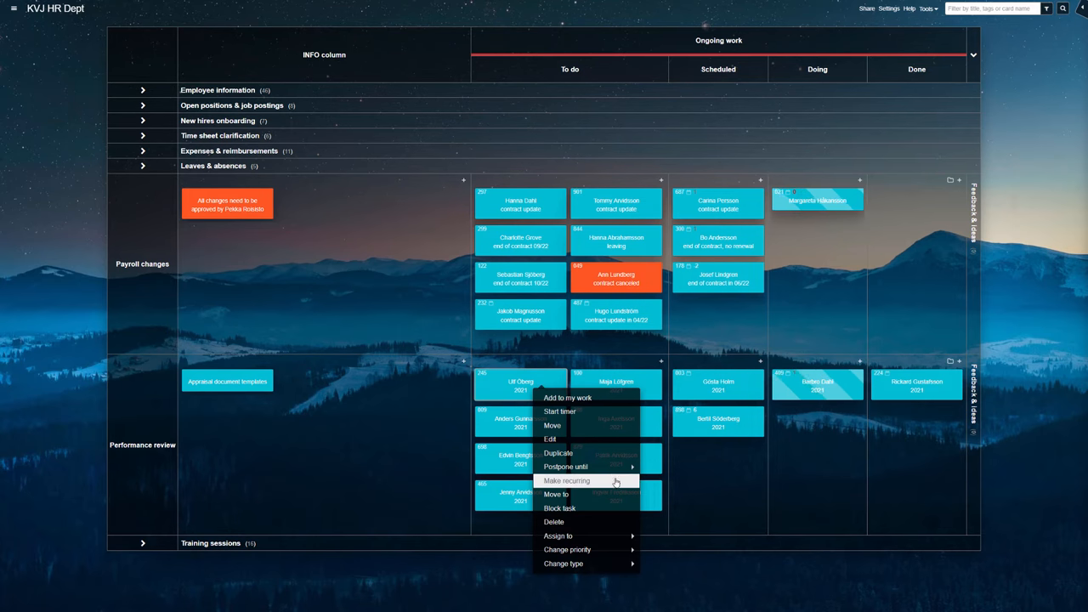
pyautogui.click(312, 258)
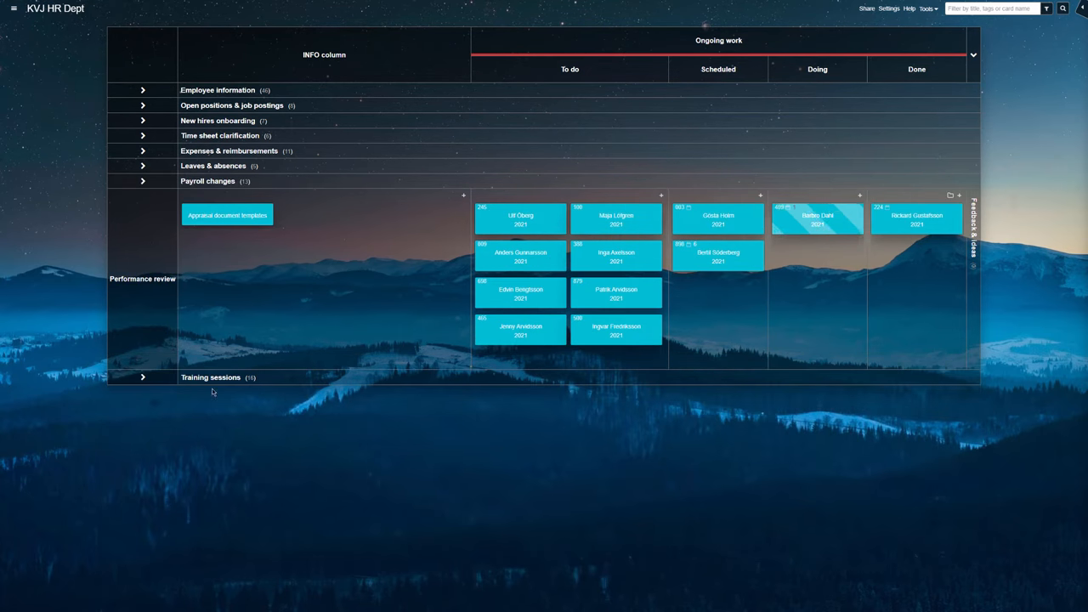
pyautogui.click(142, 377)
pyautogui.write('901')
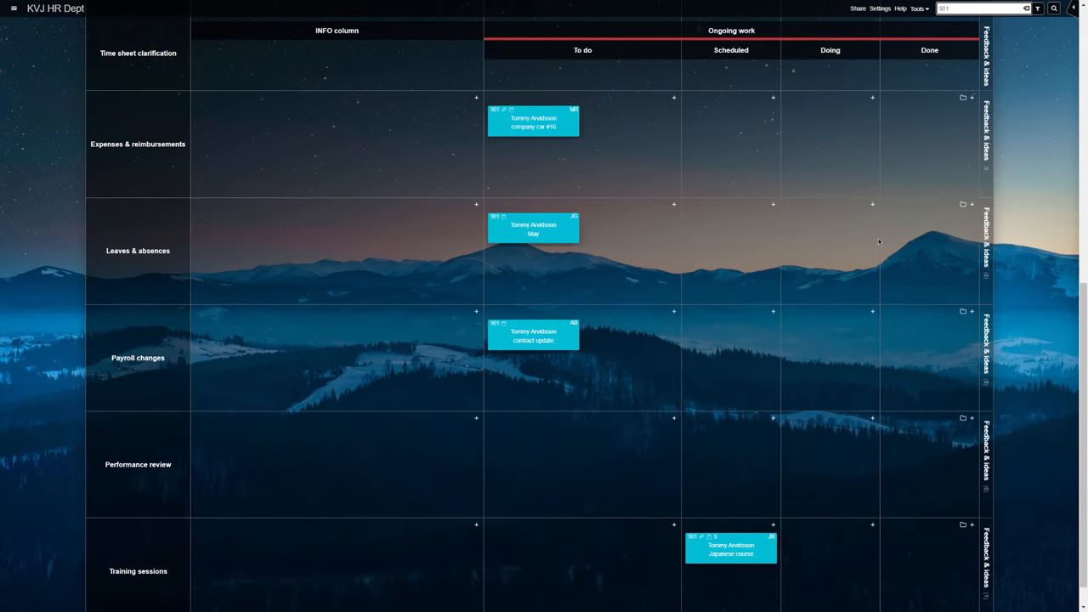
pyautogui.scroll(-3)
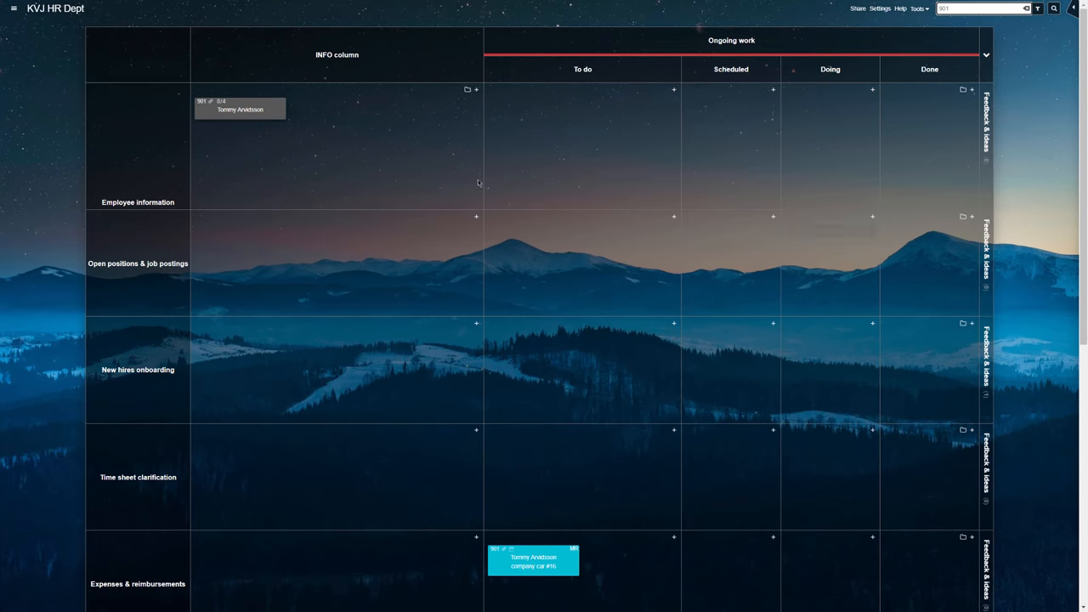
pyautogui.click(241, 108)
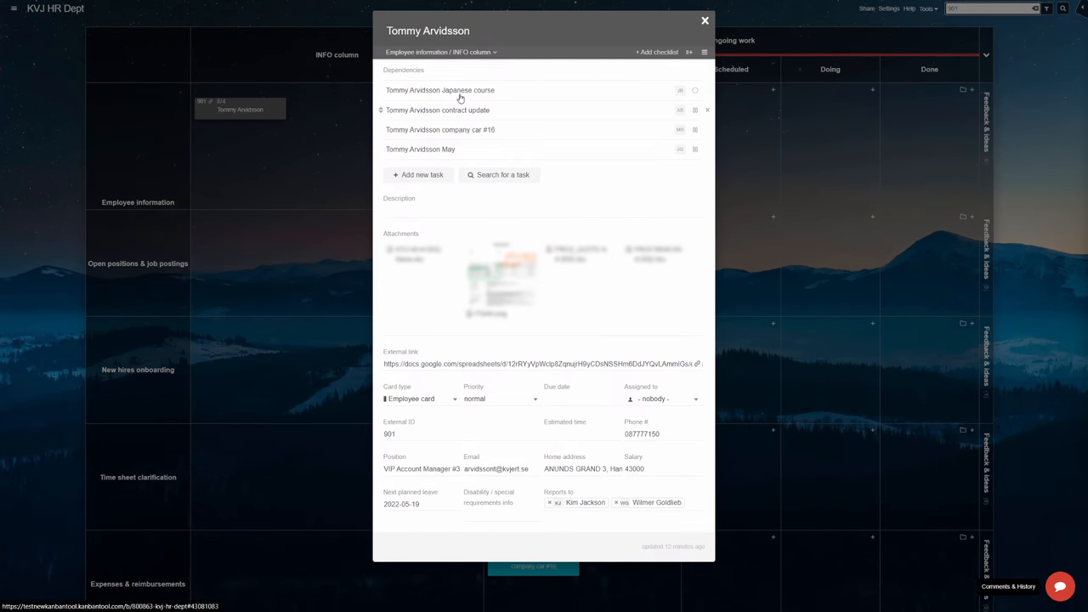
pyautogui.click(439, 90)
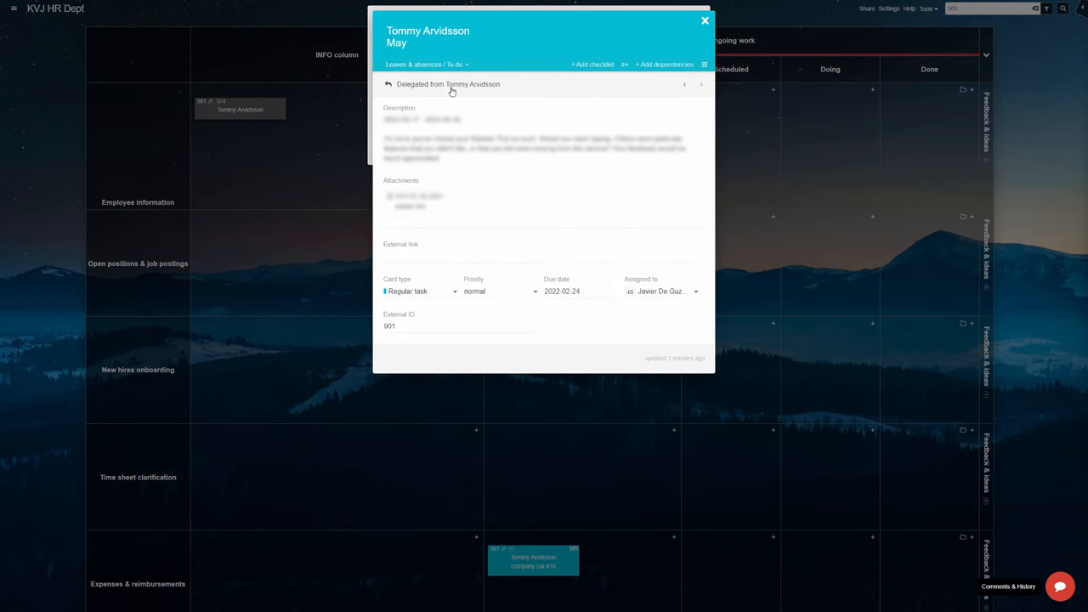
pyautogui.click(448, 83)
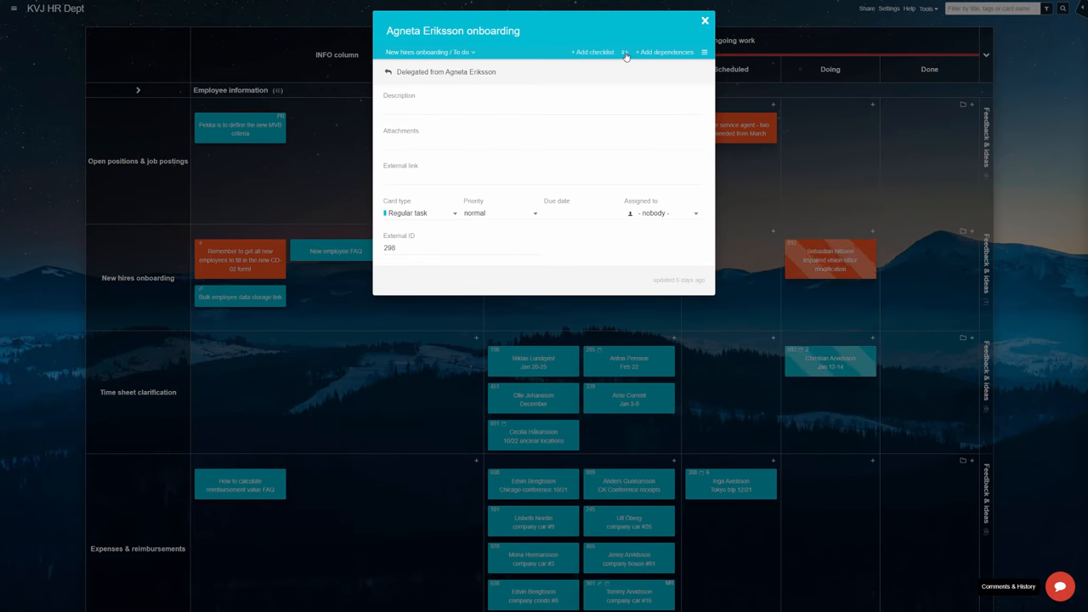
pyautogui.click(624, 51)
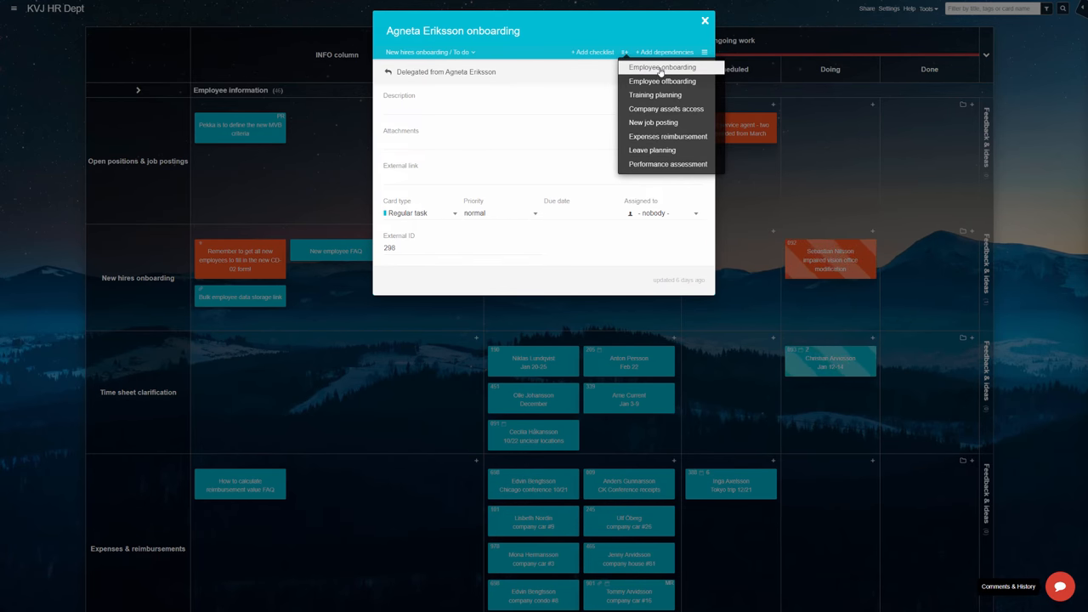
pyautogui.click(661, 67)
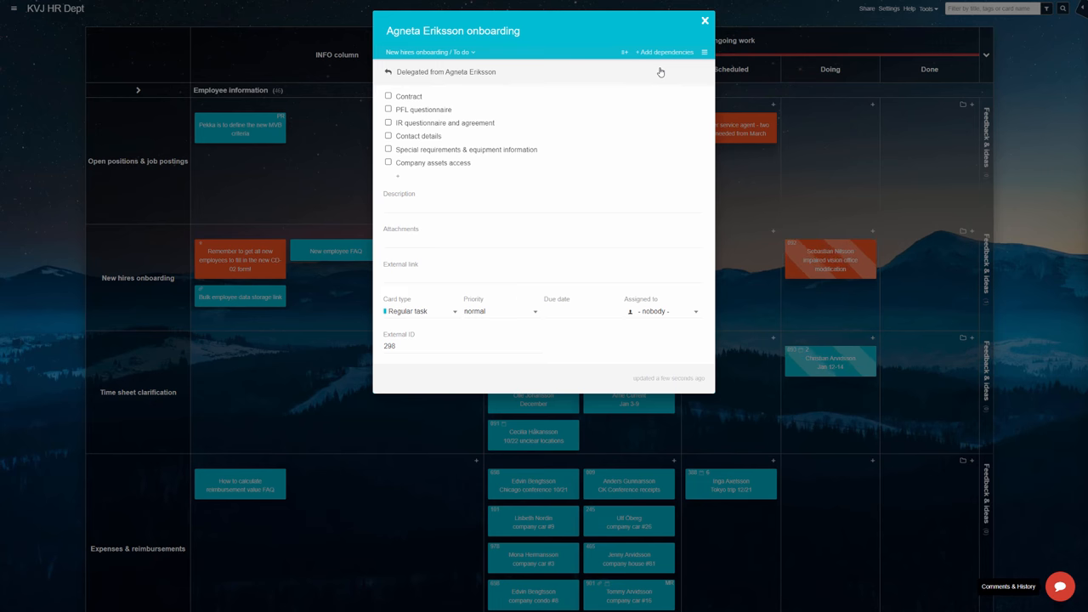
pyautogui.click(704, 19)
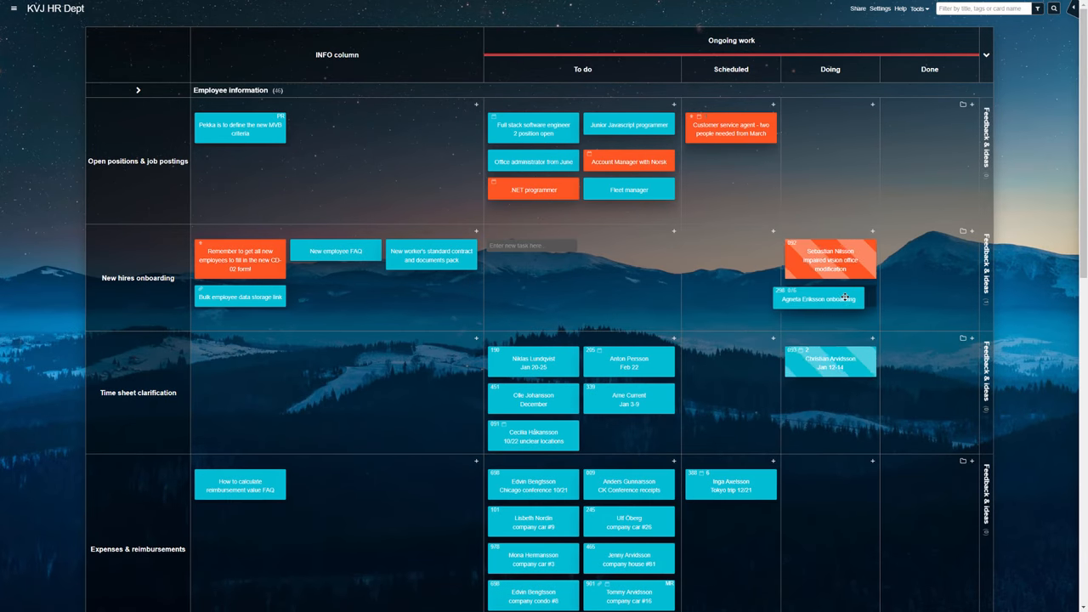
pyautogui.click(818, 298)
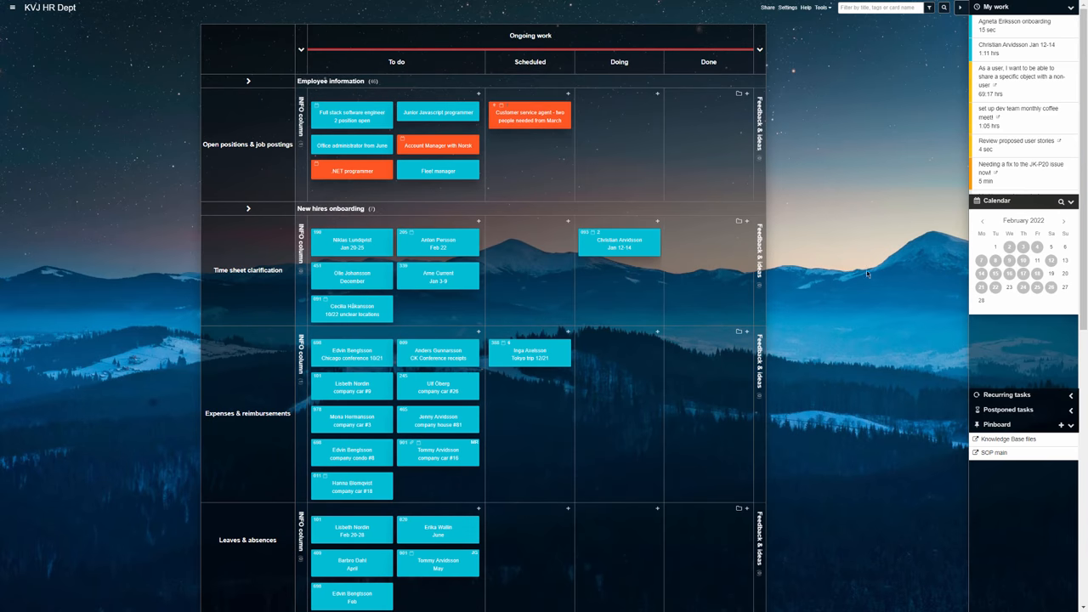
# Step: Check the tasks due on February 17 in the sidebar calendar, then close it
pyautogui.click(1051, 260)
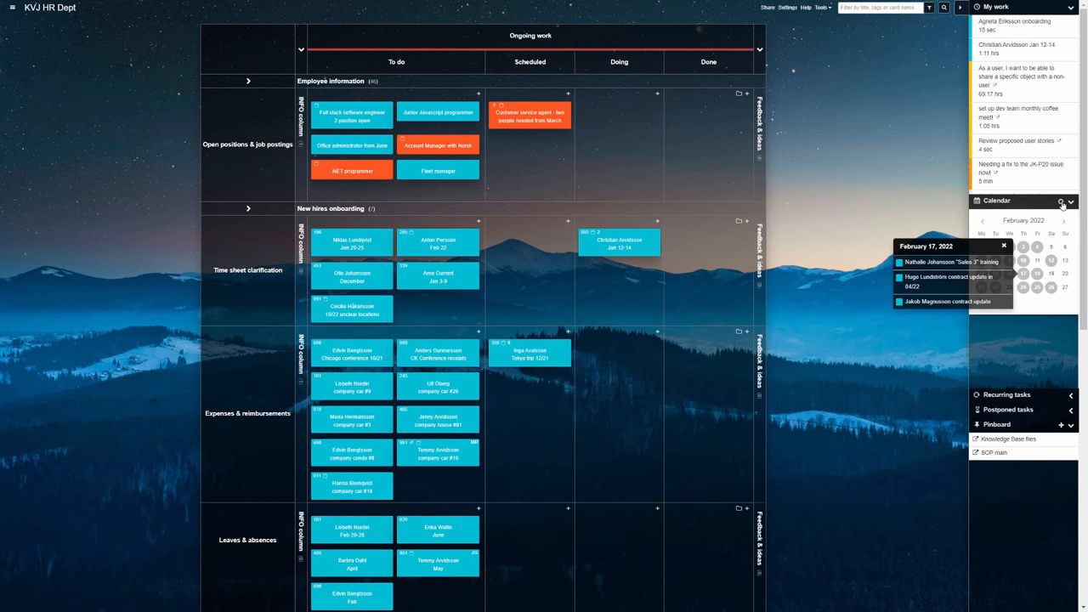
pyautogui.click(1060, 201)
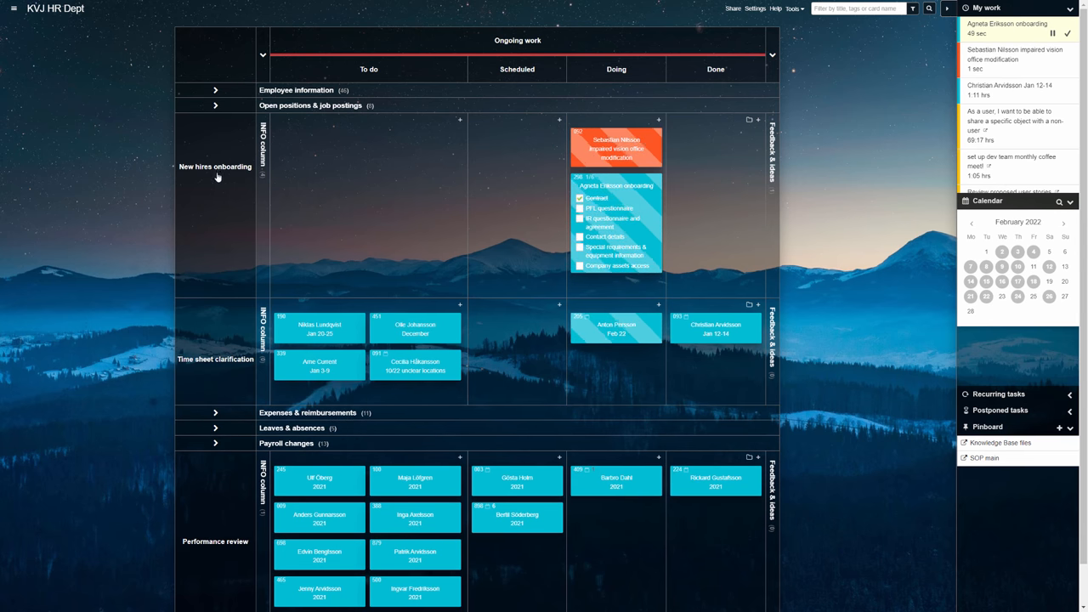
pyautogui.scroll(-3)
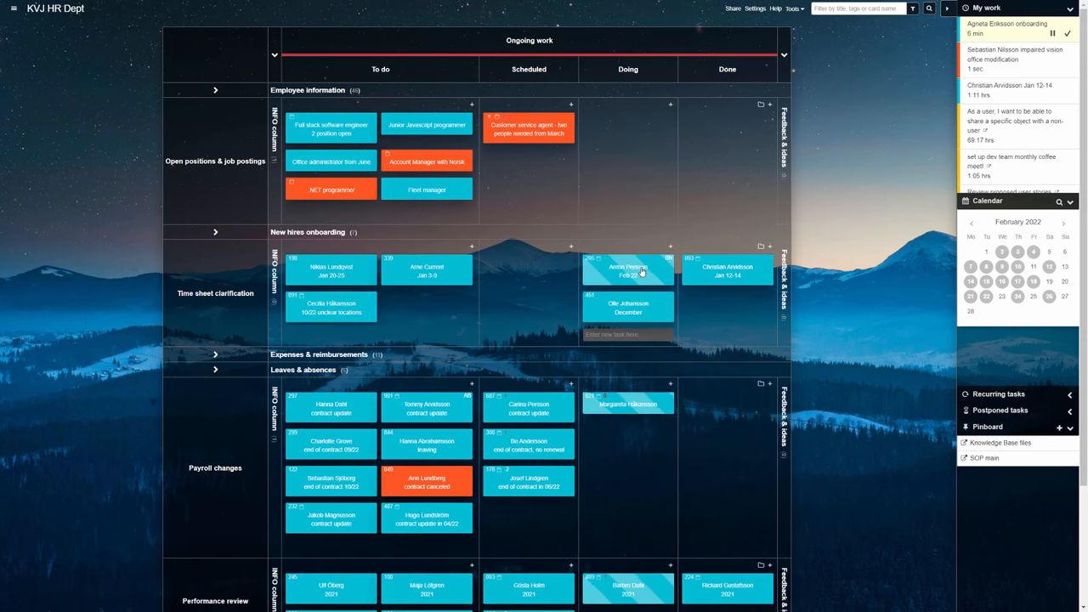
pyautogui.click(628, 270)
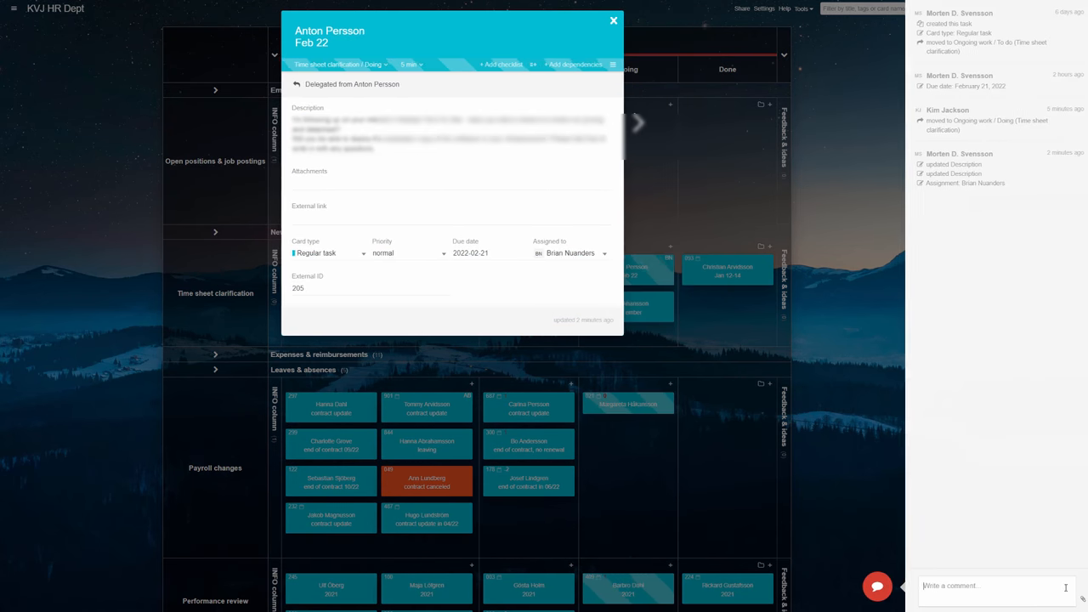
pyautogui.write('Hey Jesse, need the updated leave request form please?')
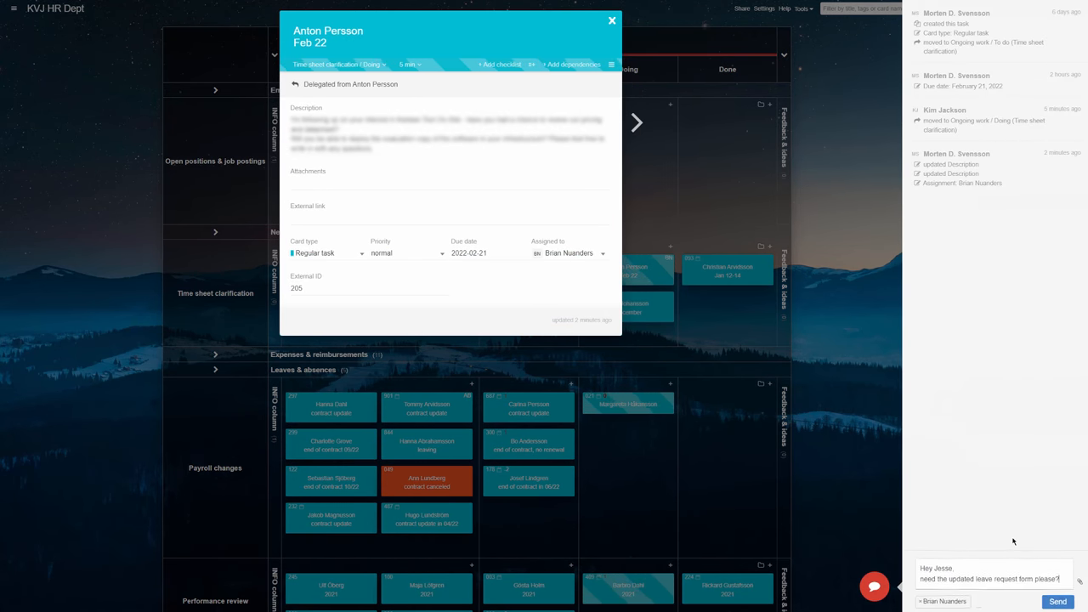
pyautogui.click(960, 597)
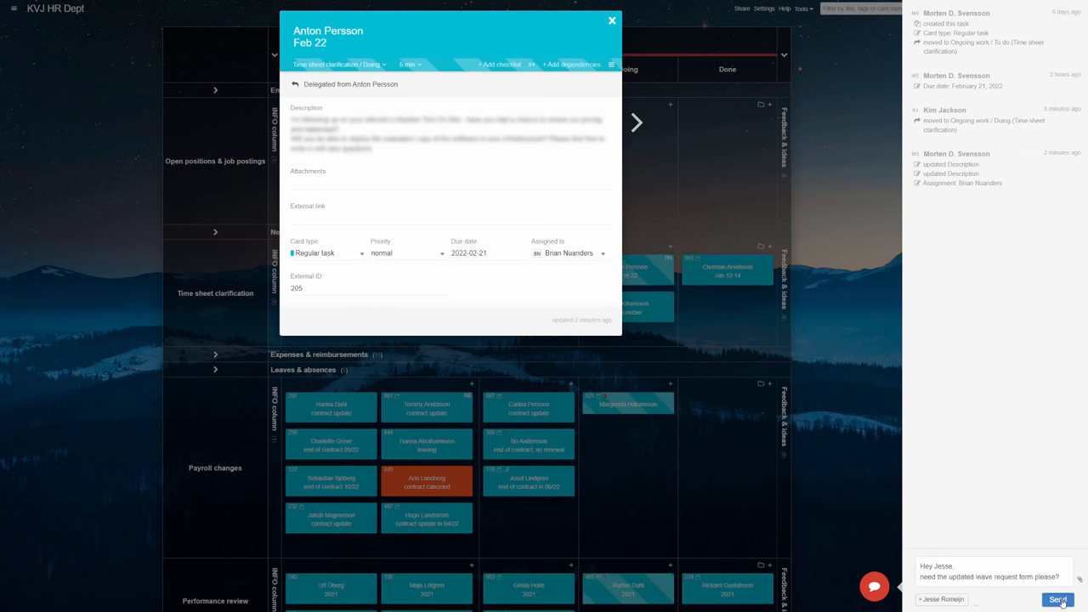
pyautogui.click(1058, 599)
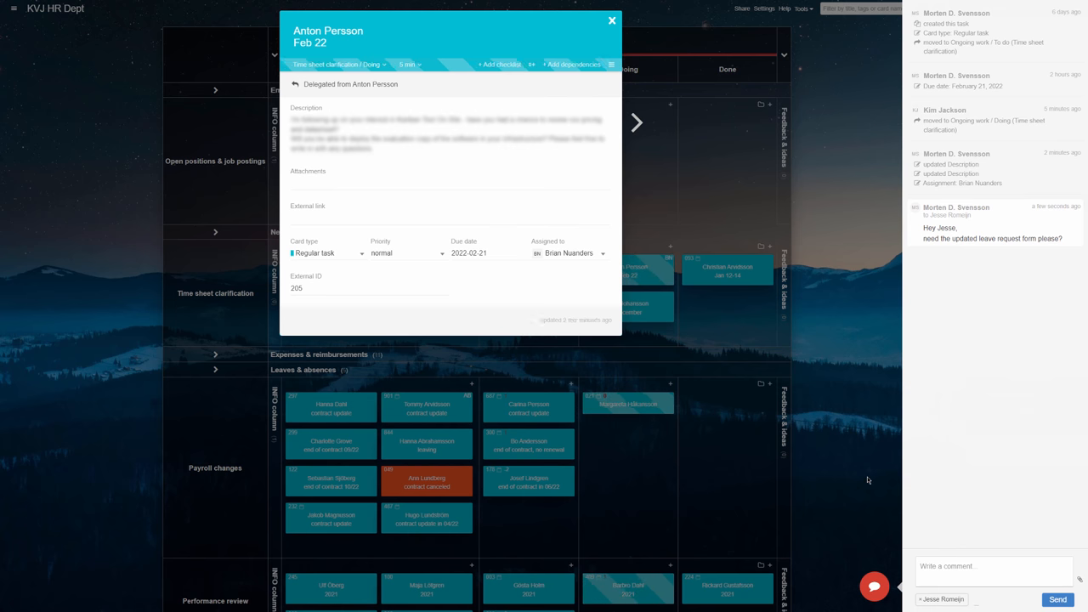
# Step: Close the card and collapse the Employee information swimlane
pyautogui.click(611, 19)
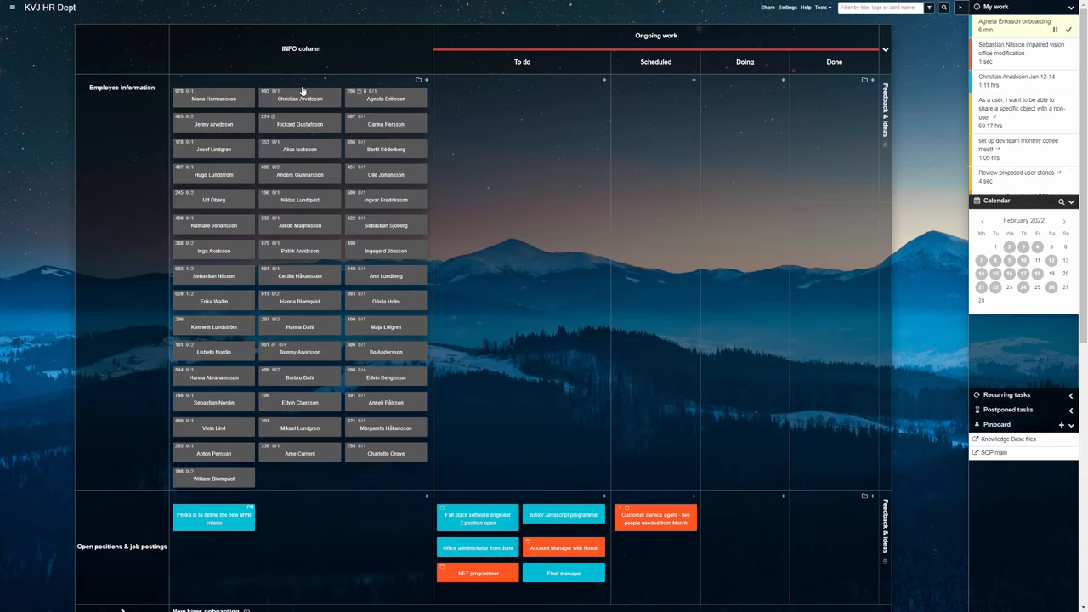
pyautogui.click(122, 81)
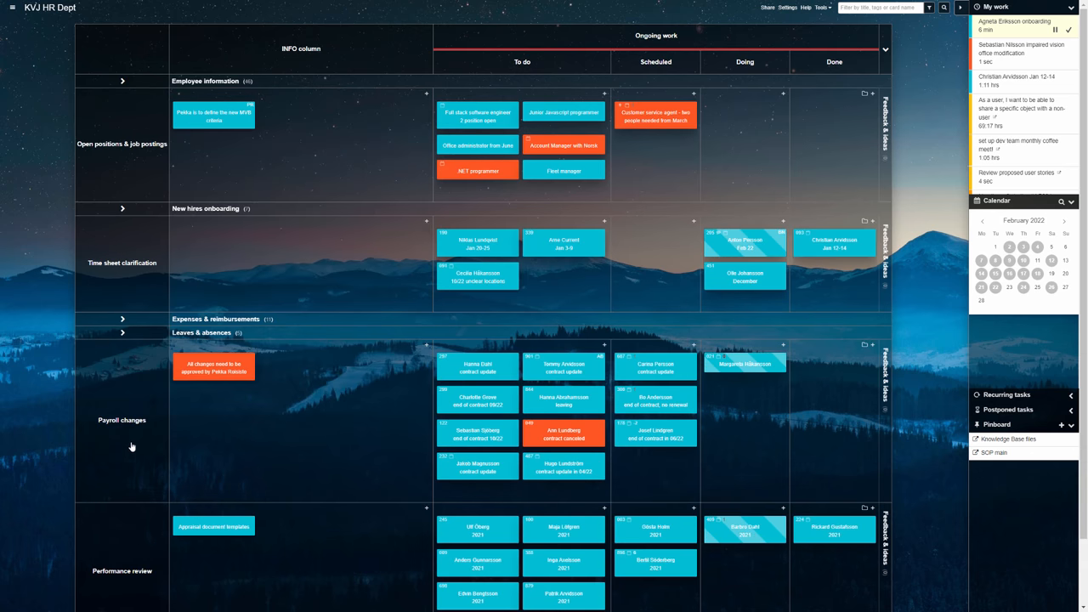